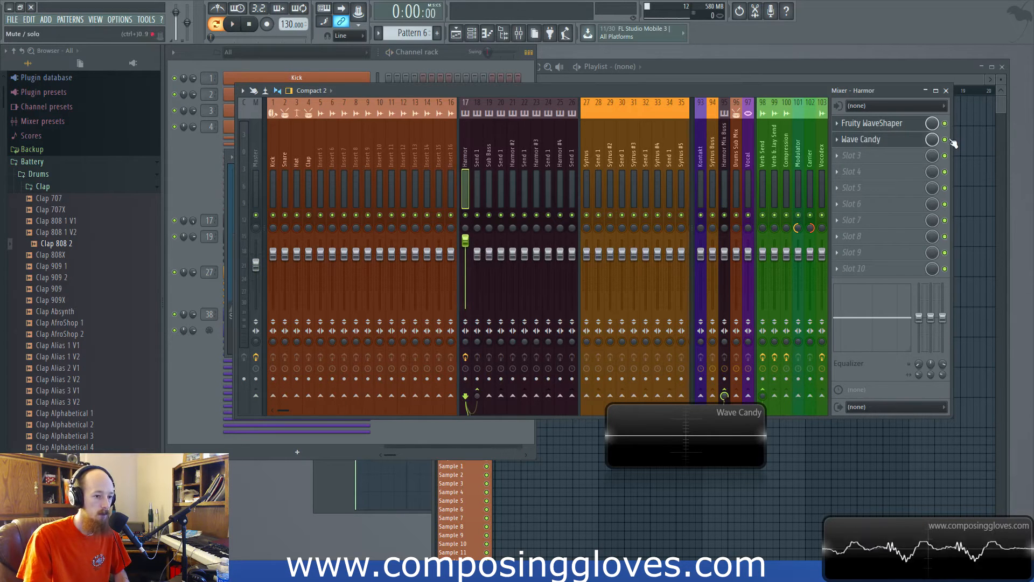
- Adjust the master volume, then push the Harmor track's fader up during playback
click(233, 24)
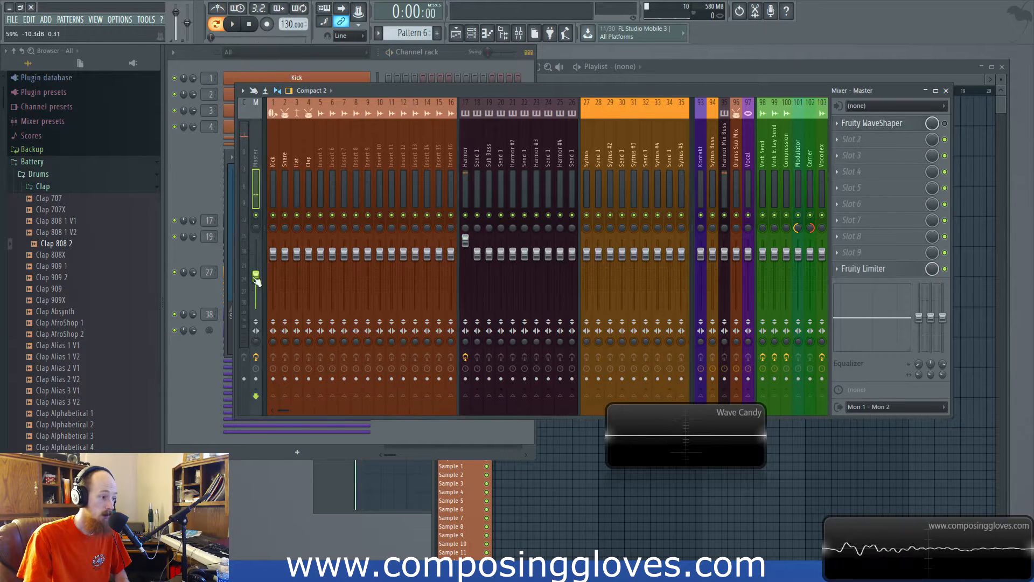
click(465, 164)
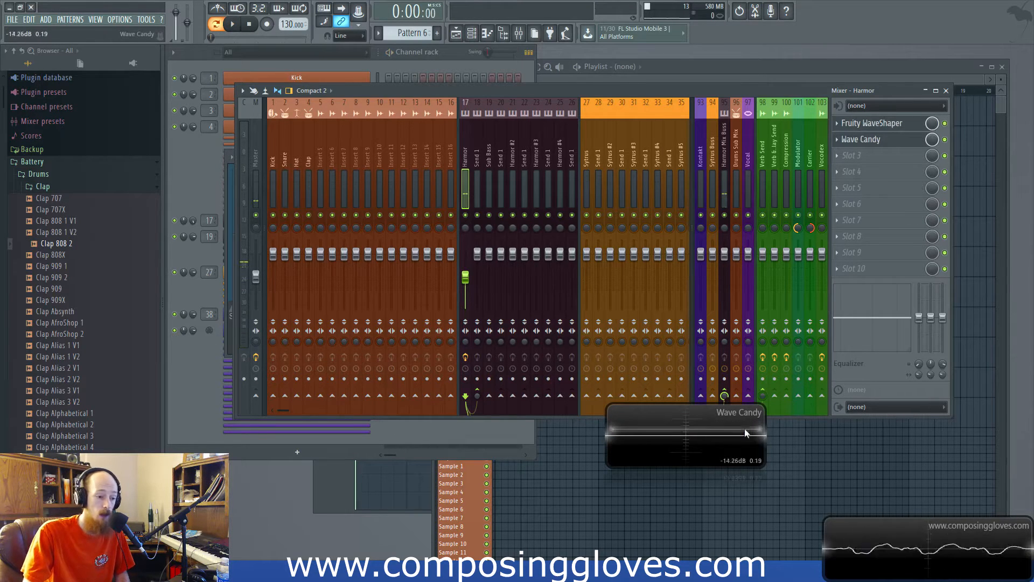
click(232, 24)
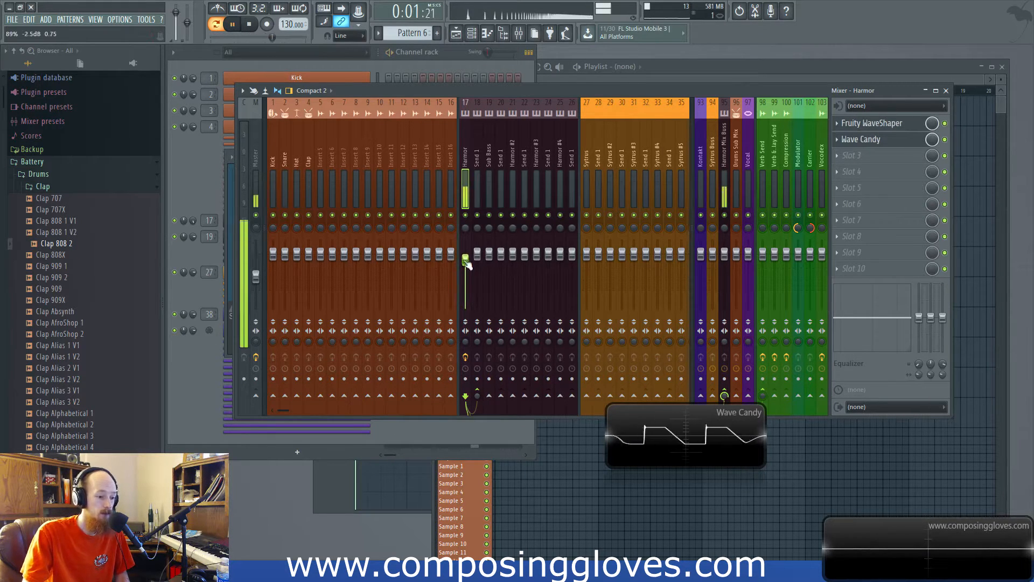
click(869, 123)
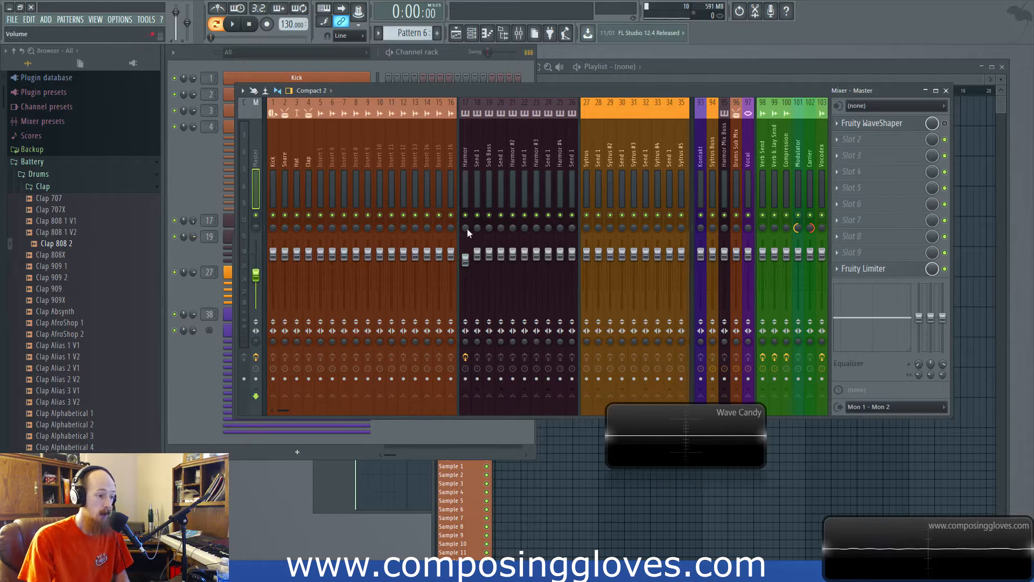
- Select the Harmor insert to show WaveShaper and Wave Candy, then nudge its fader up
click(256, 185)
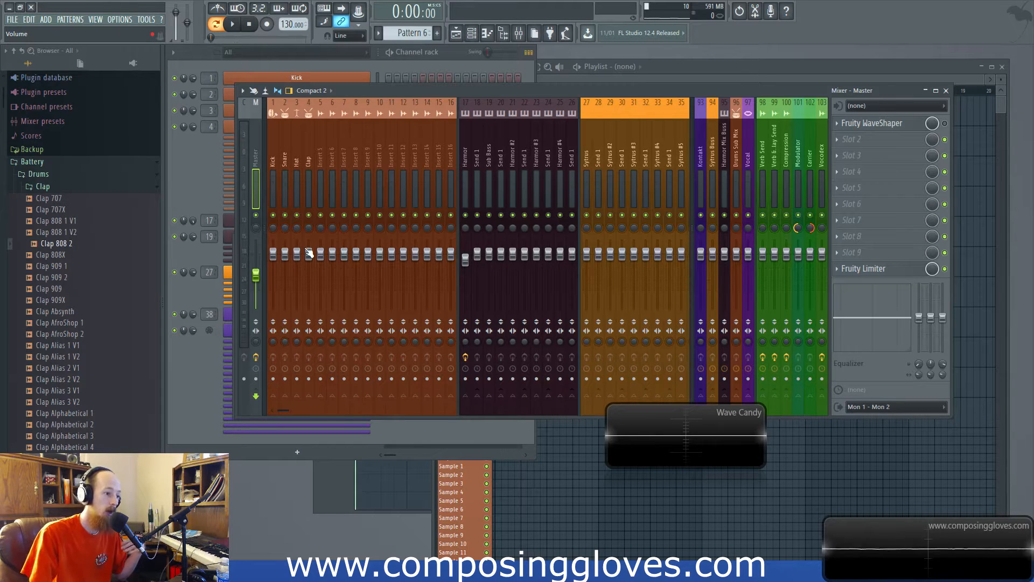
click(465, 178)
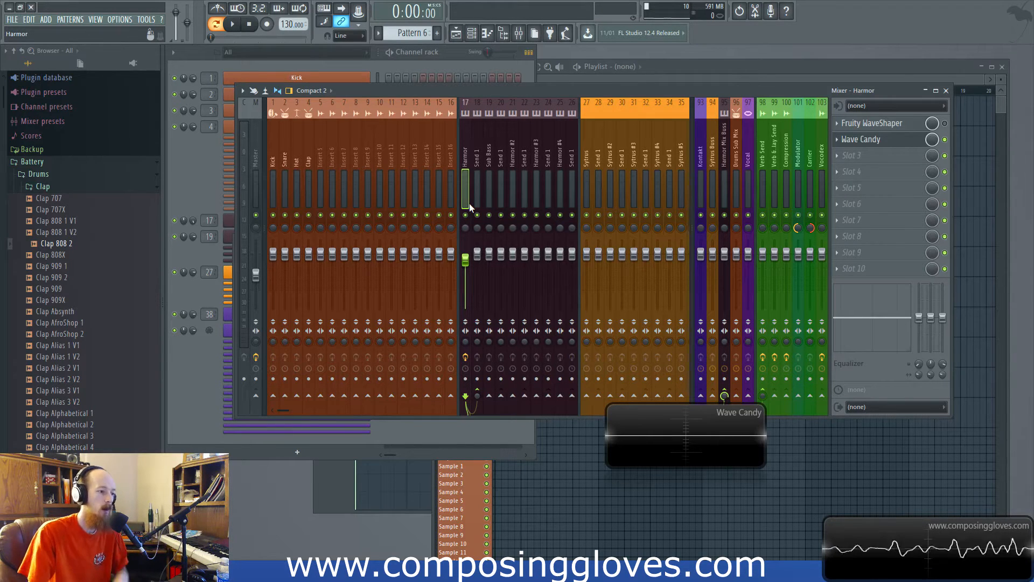
click(233, 24)
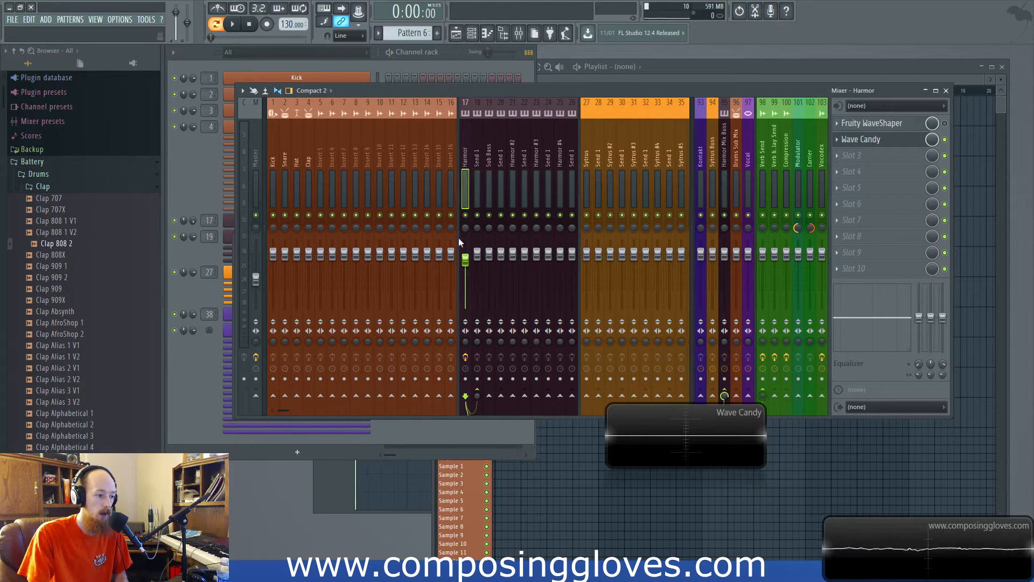
click(232, 24)
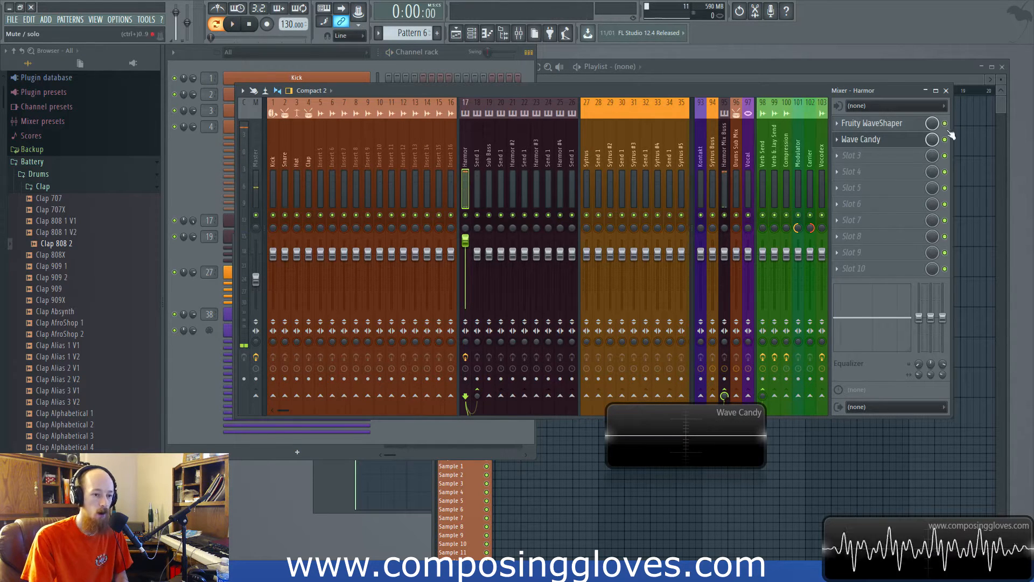
- Review the Harmor Wave Candy and master Limiter, then add a vectorscope Wave Candy to Master
click(861, 139)
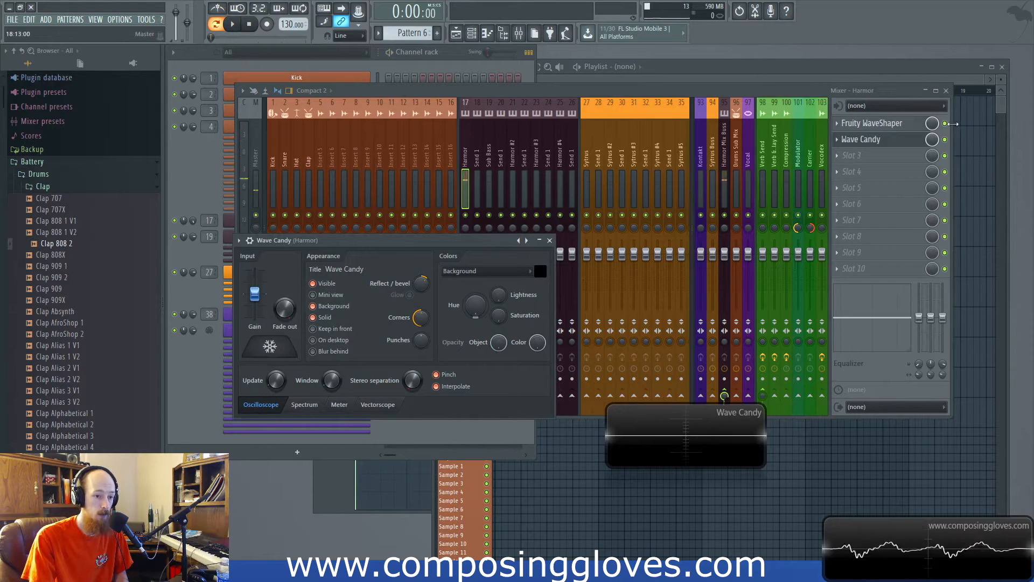
click(549, 240)
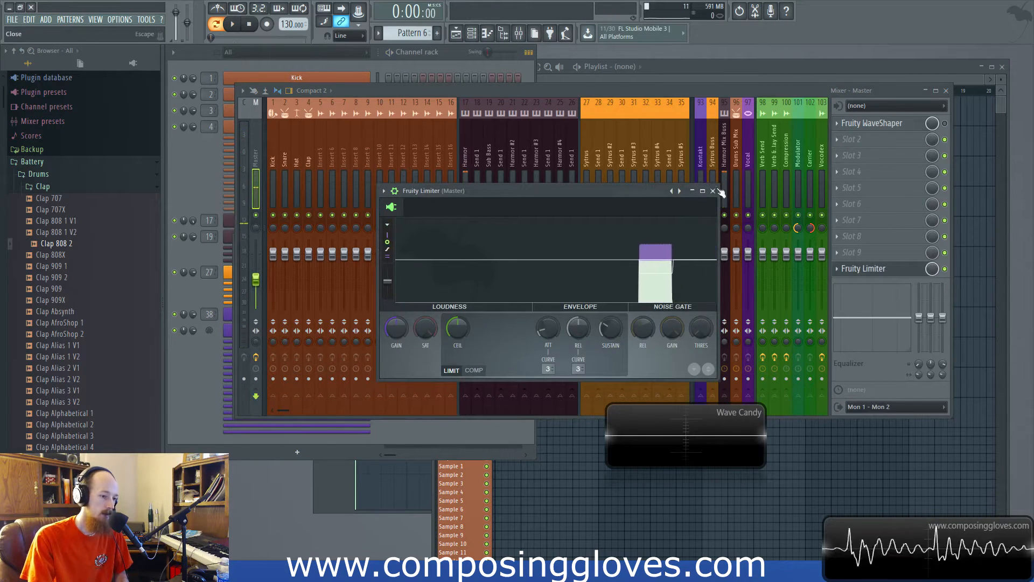
click(712, 190)
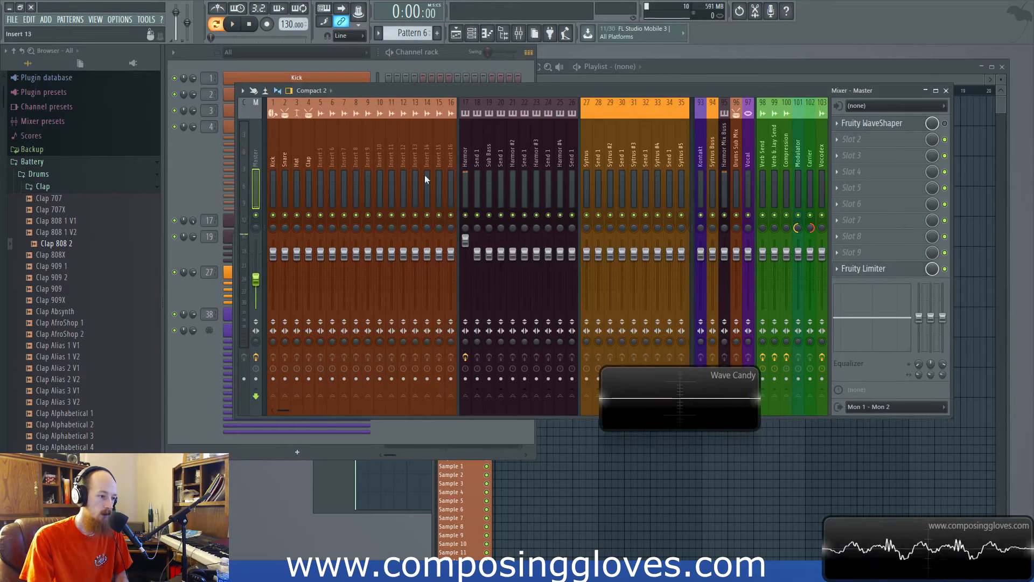
click(465, 165)
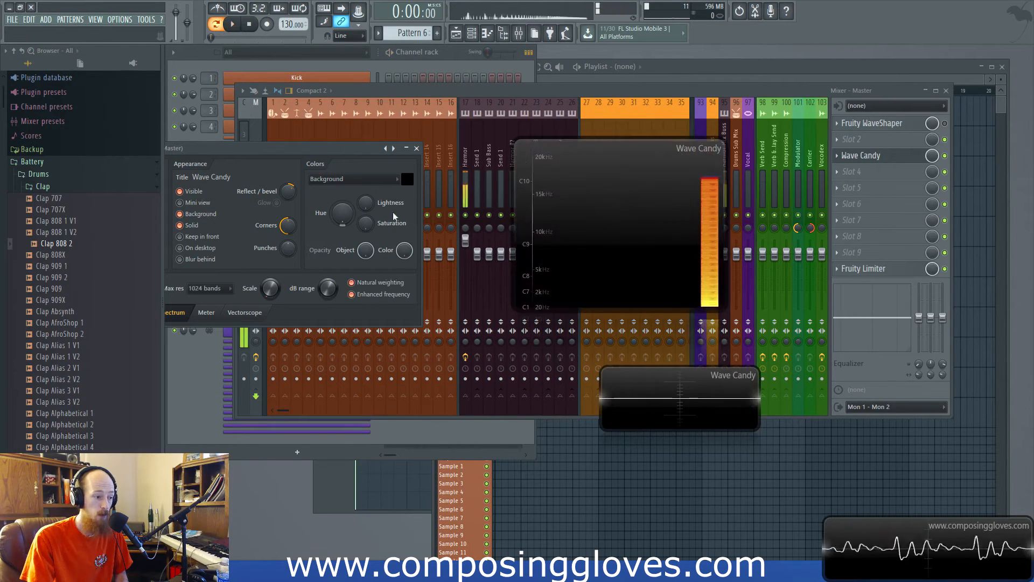
click(337, 312)
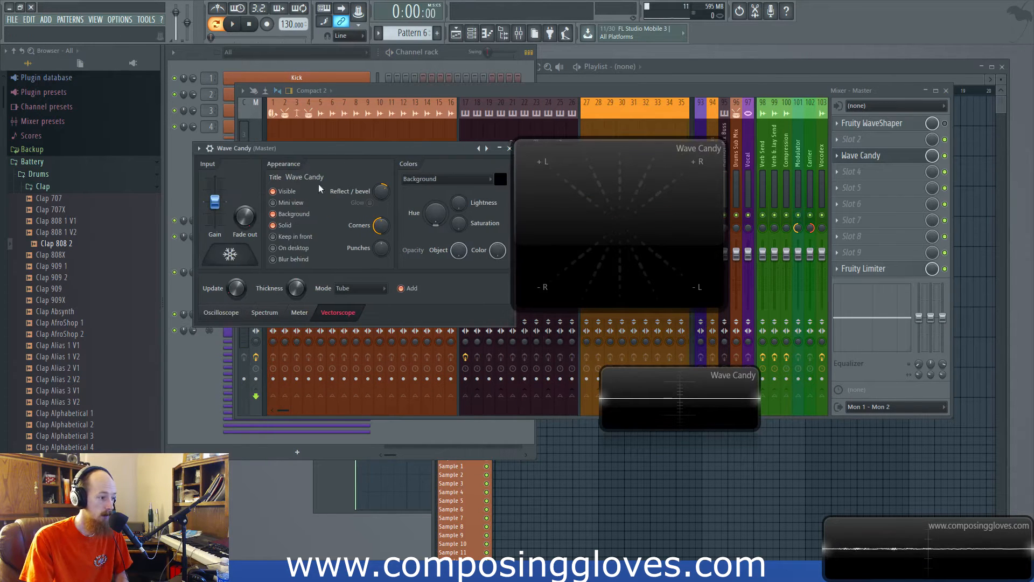
- Switch the master Wave Candy to Oscilloscope mode and lower the Send 1 fader
click(221, 312)
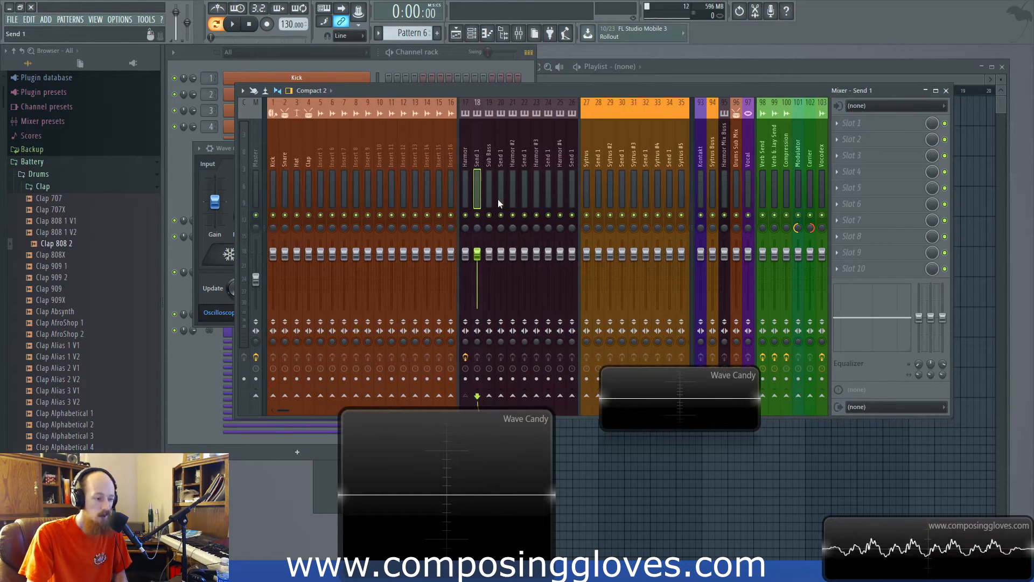
mouse_move(475, 191)
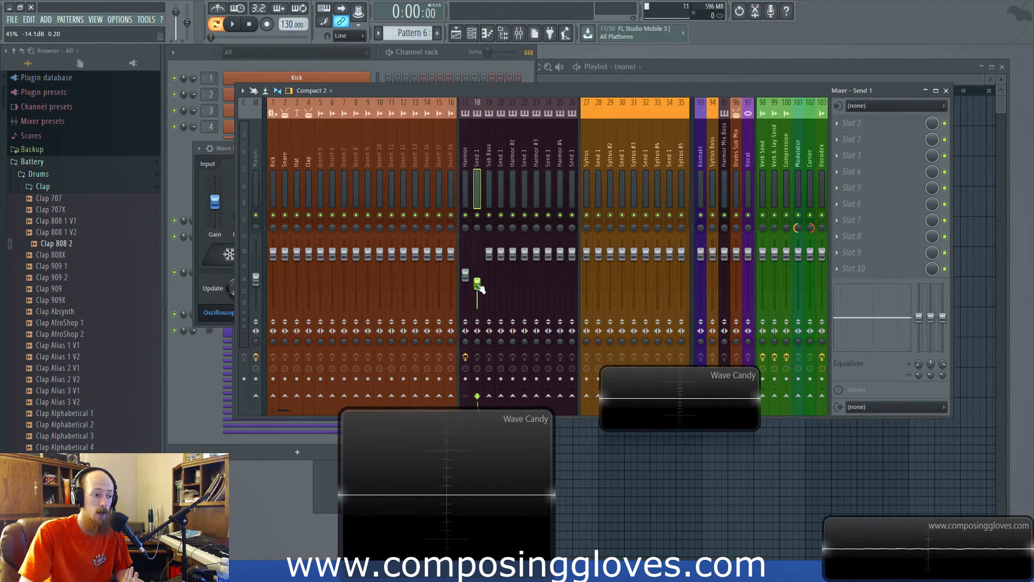
click(465, 185)
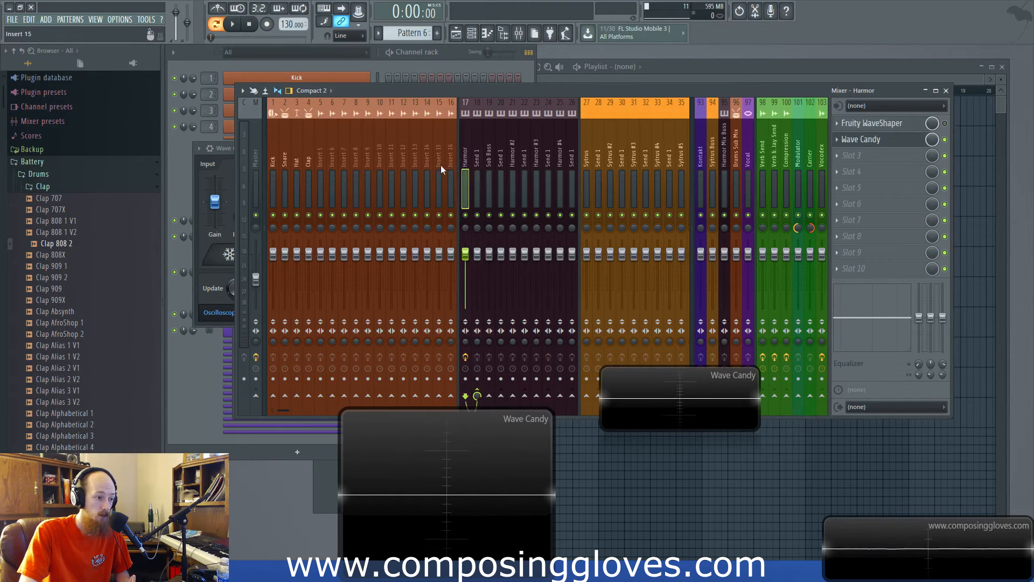
- Move the master's Wave Candy into slot 10, after Fruity Limiter
click(465, 185)
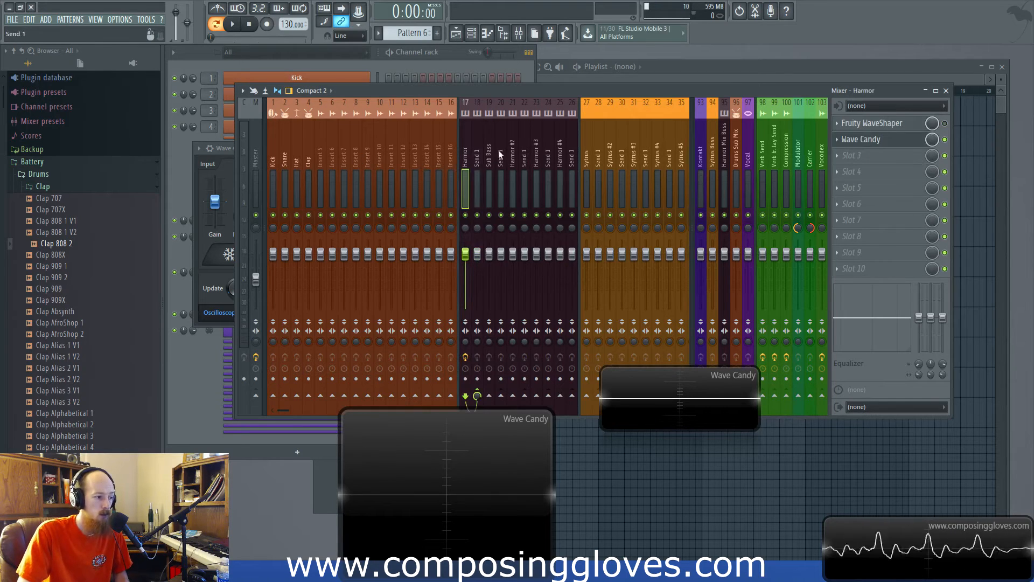
mouse_move(483, 185)
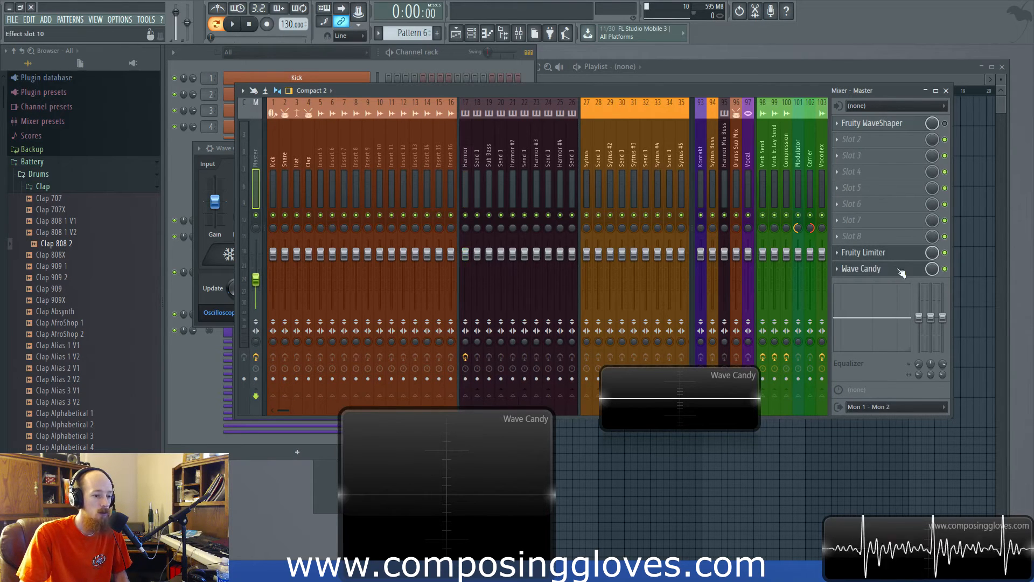
click(571, 191)
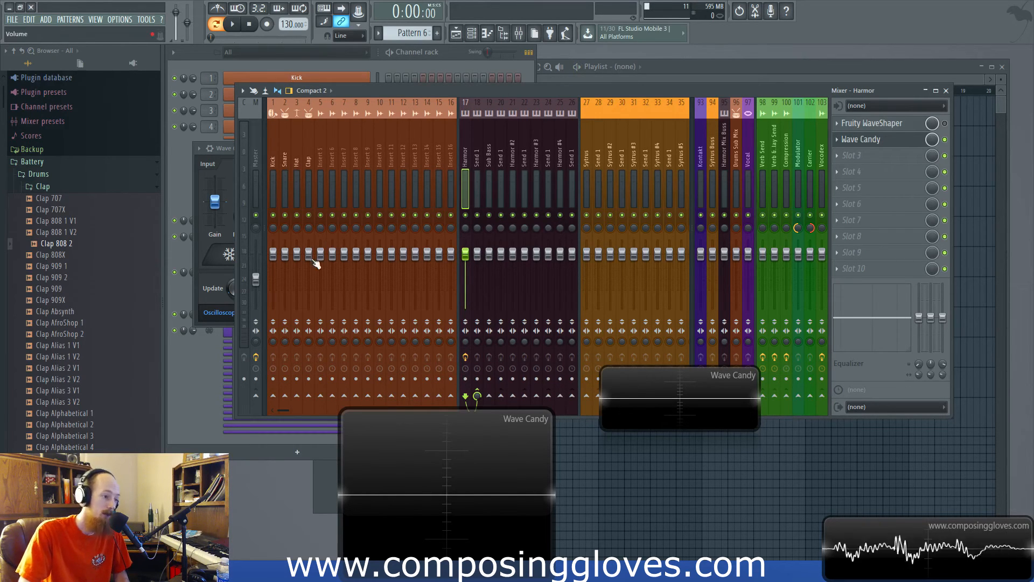
mouse_move(552, 235)
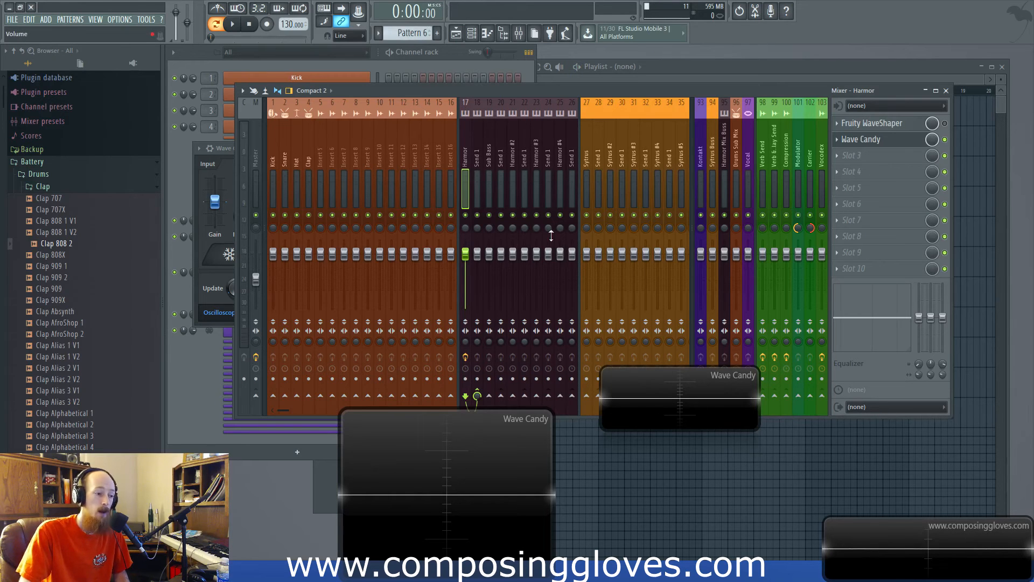